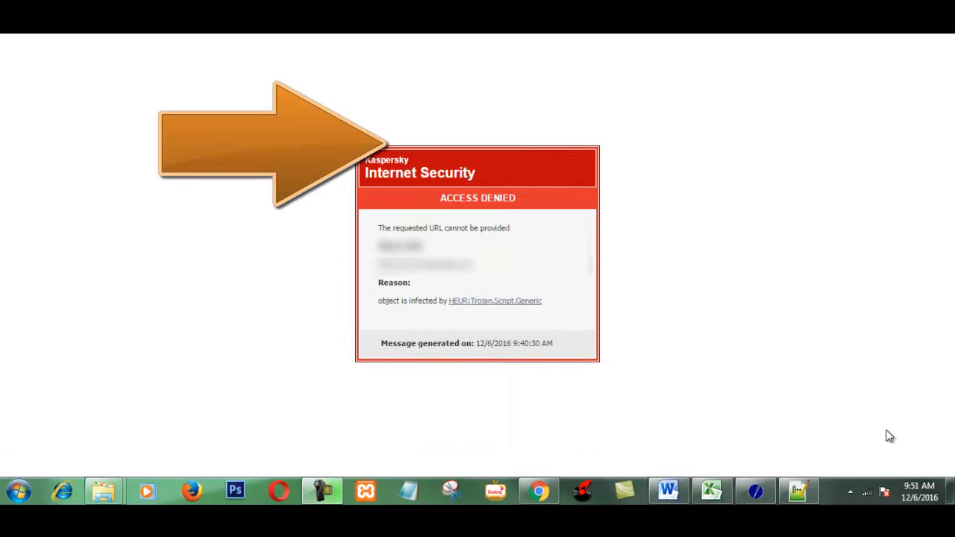
pyautogui.moveTo(808, 418)
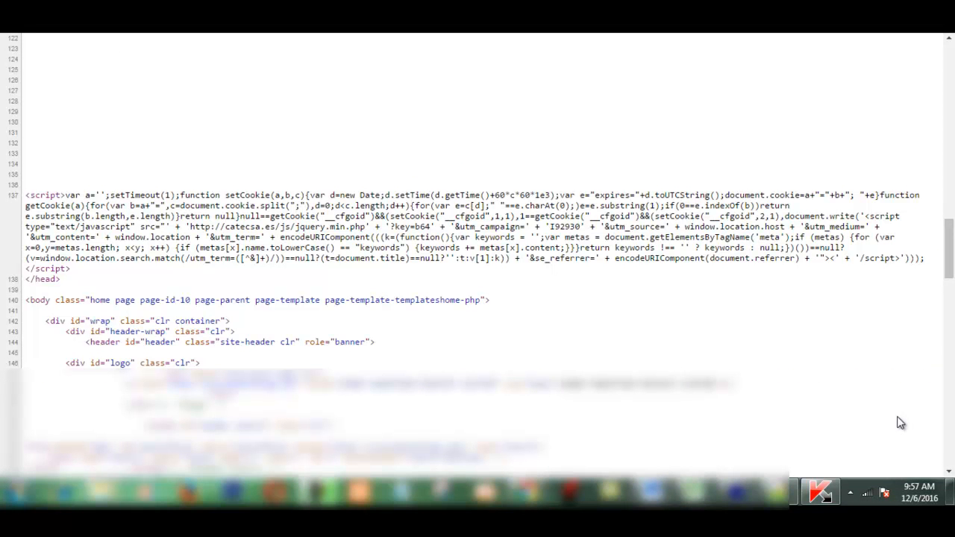
pyautogui.moveTo(773, 366)
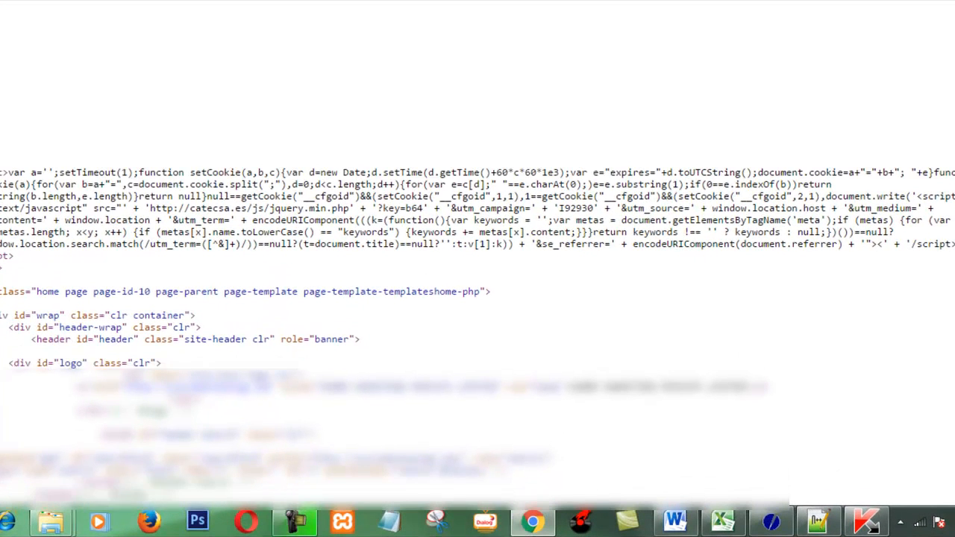
# Step: Scroll the page source down to the injected script block before </head>
pyautogui.scroll(-3)
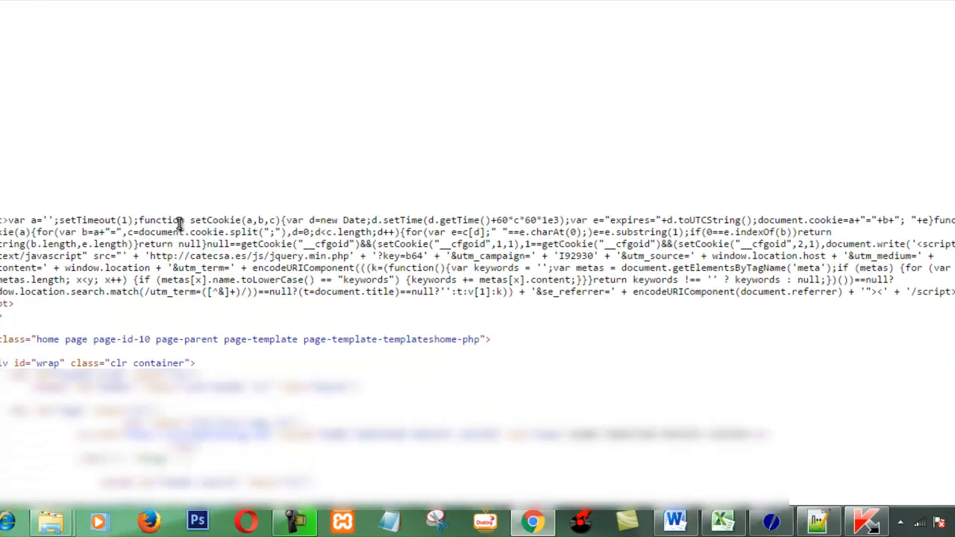
pyautogui.moveTo(43, 321)
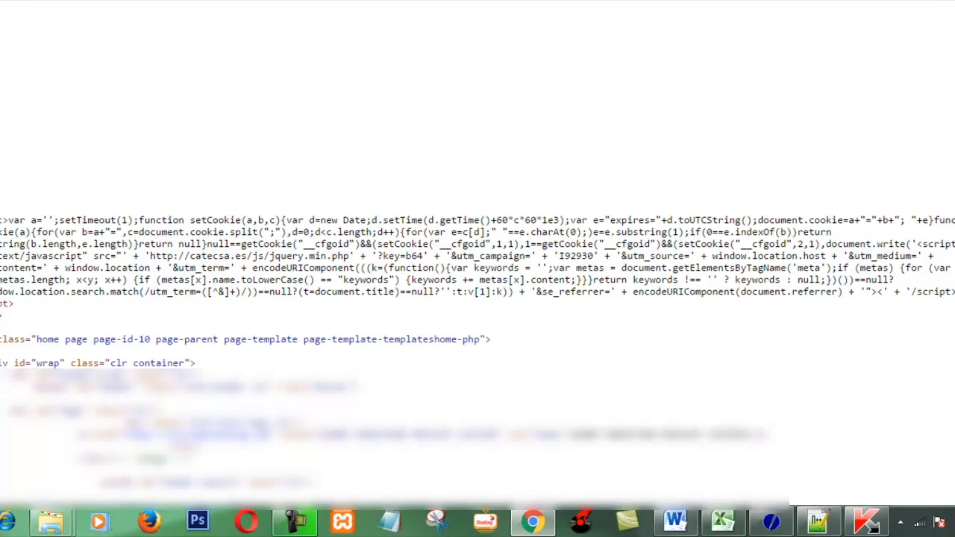
pyautogui.moveTo(9, 323)
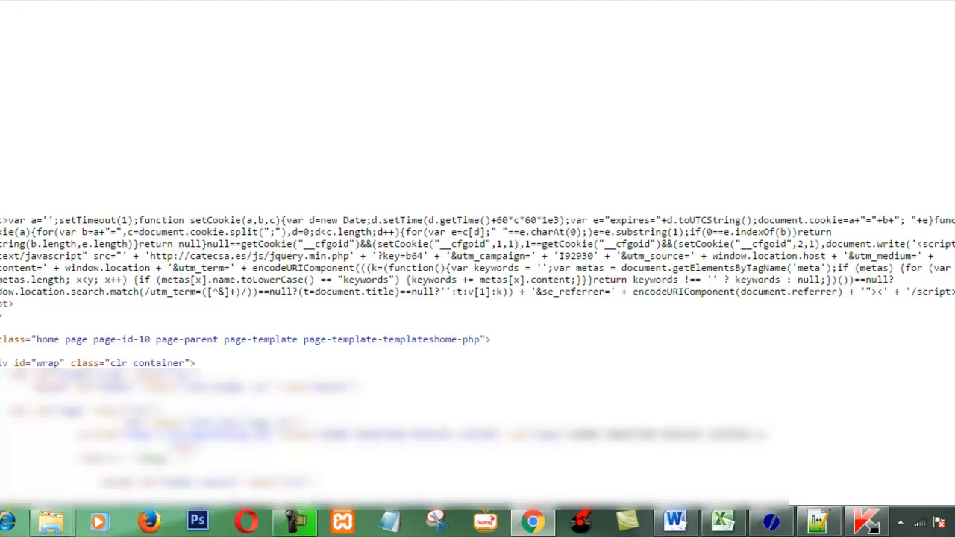
pyautogui.moveTo(23, 310)
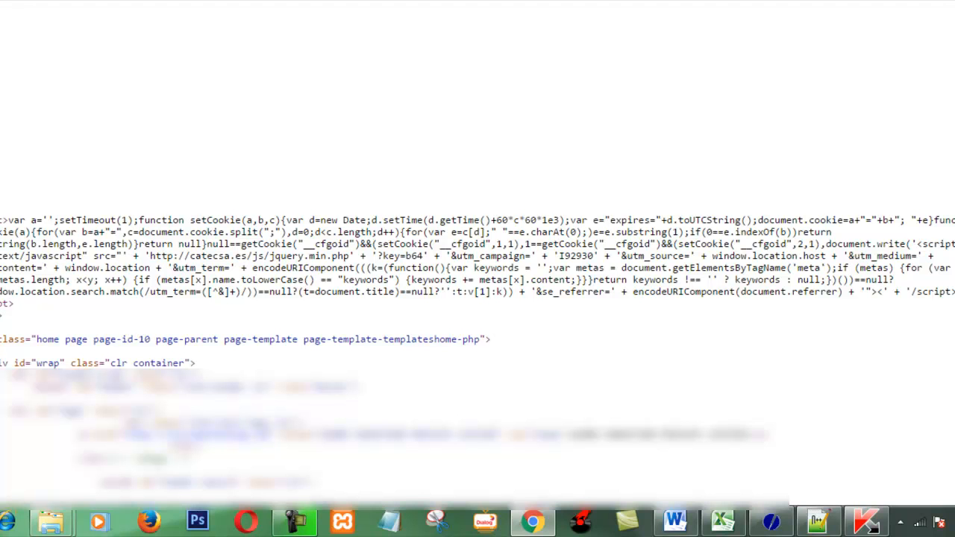
pyautogui.moveTo(58, 311)
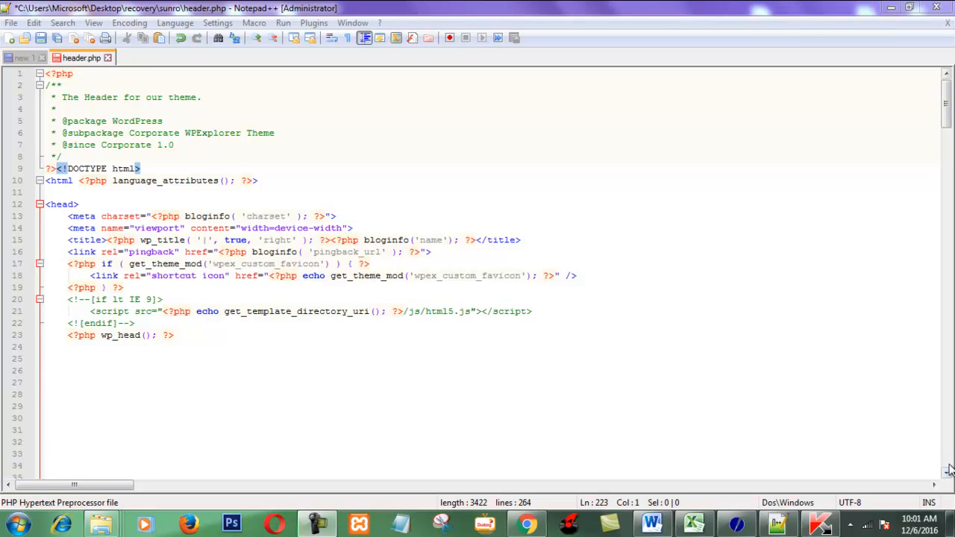
# Step: Scroll header.php to line 230 and place the cursor at the injected script's start
pyautogui.scroll(-3)
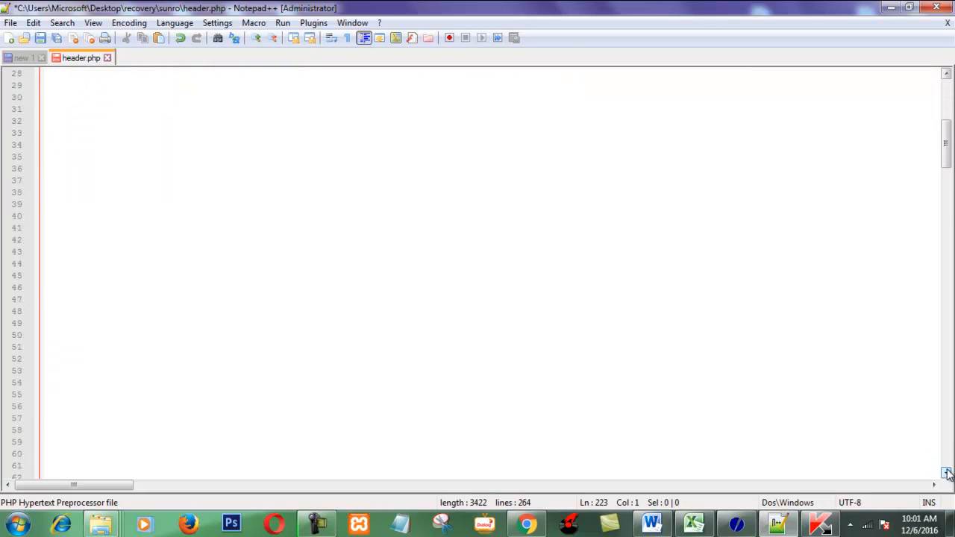
pyautogui.scroll(-3)
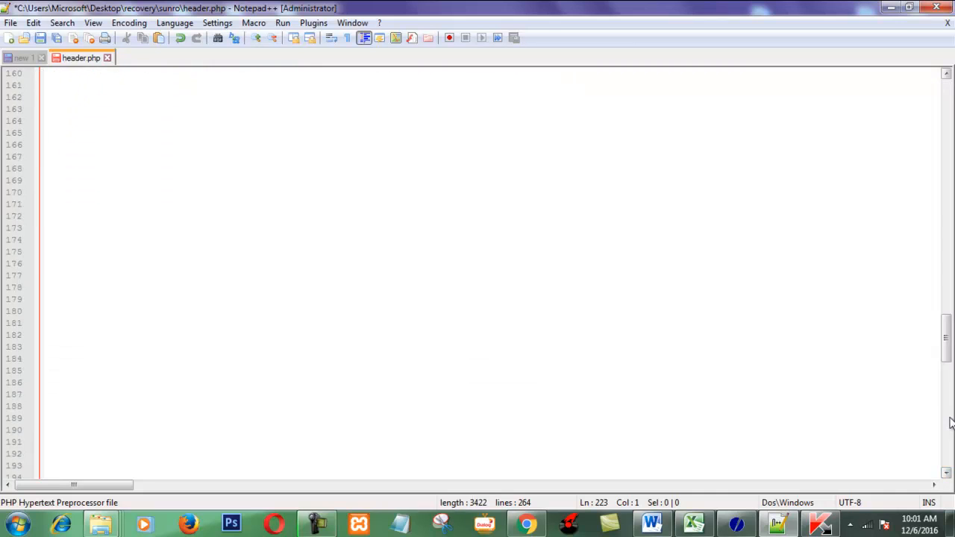
pyautogui.scroll(-3)
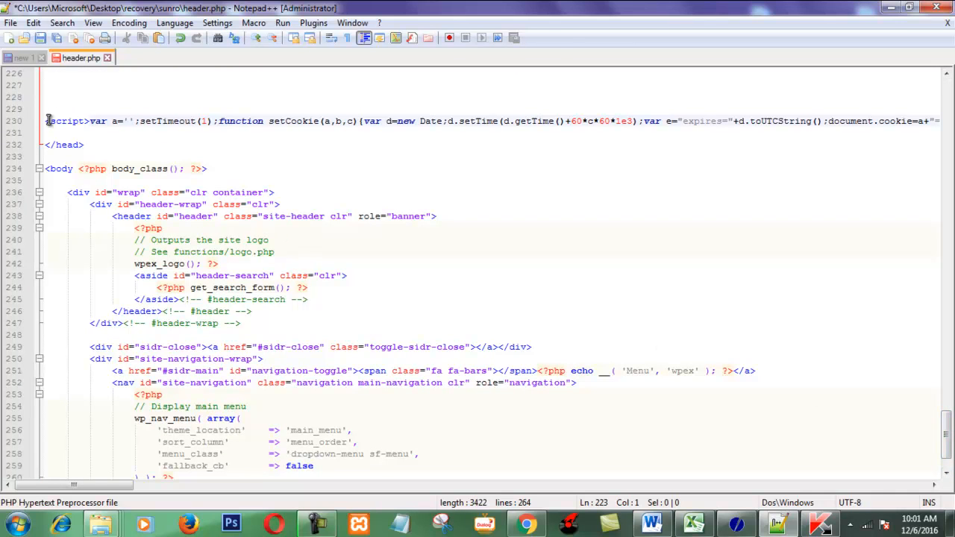
pyautogui.click(47, 121)
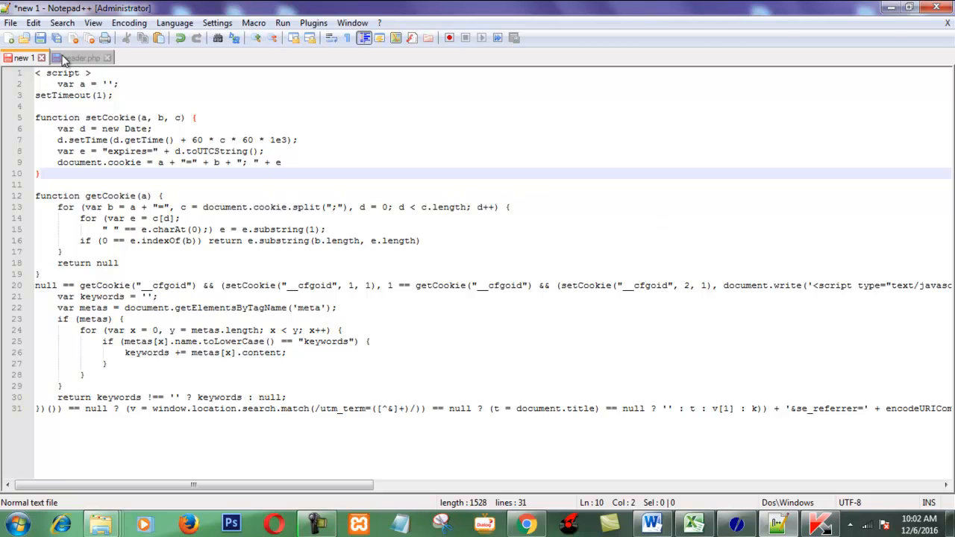
# Step: In the header.php tab, insert a <!-- comment opener before the injected <script> tag
pyautogui.click(86, 58)
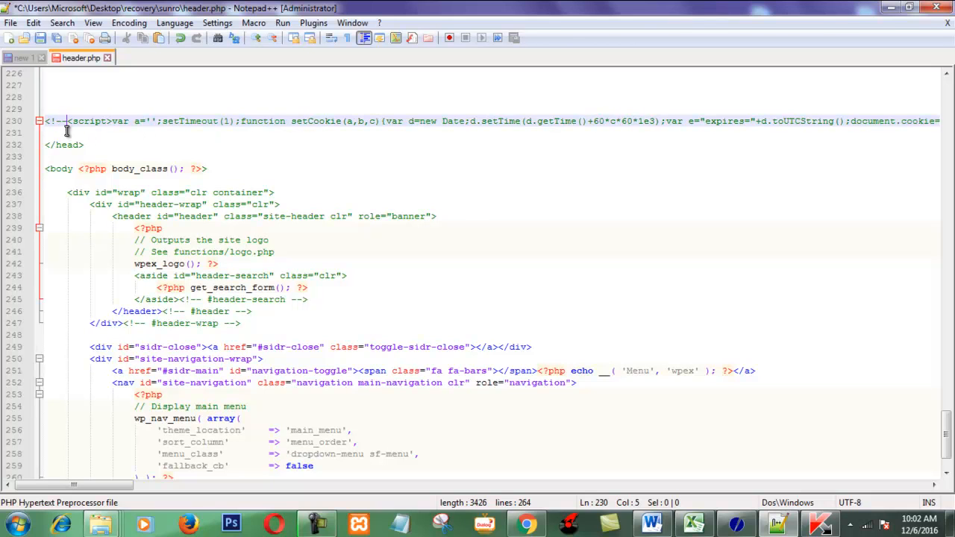
pyautogui.write('--')
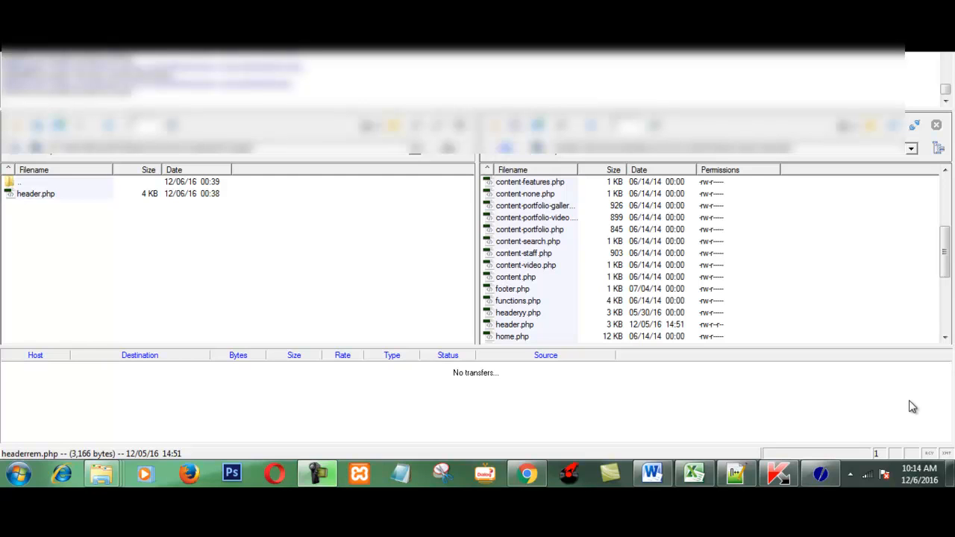
pyautogui.moveTo(527, 324)
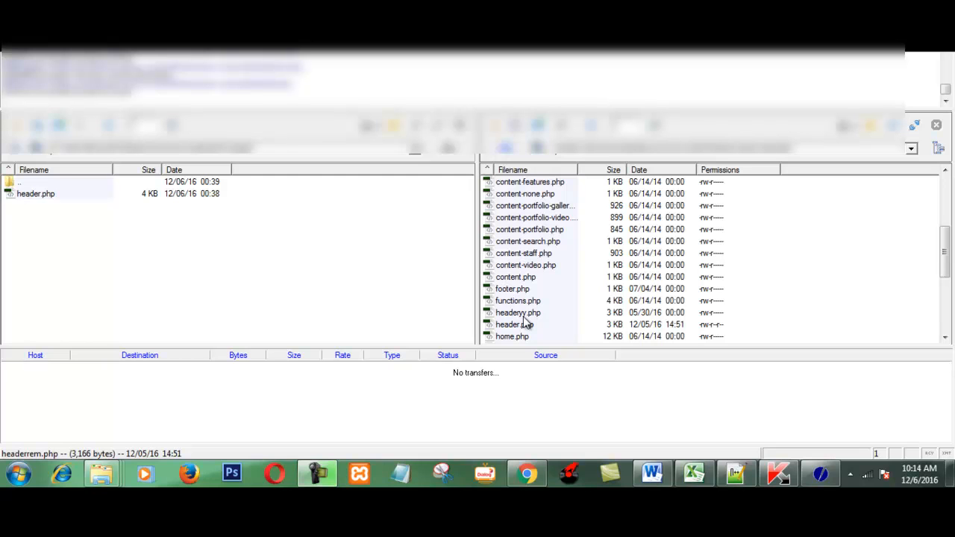
pyautogui.moveTo(513, 336)
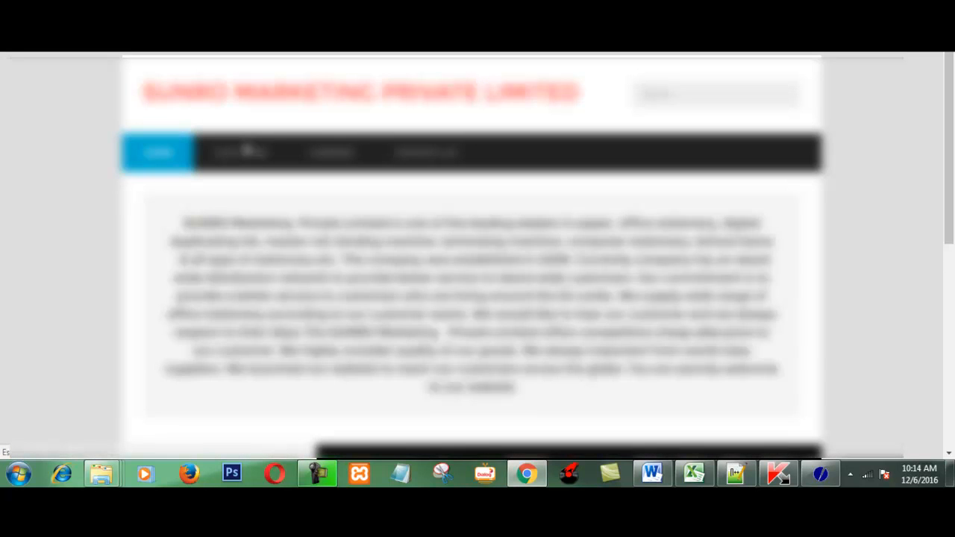
# Step: Scroll the reloaded site down to the footer's site map and contacts sections
pyautogui.scroll(-3)
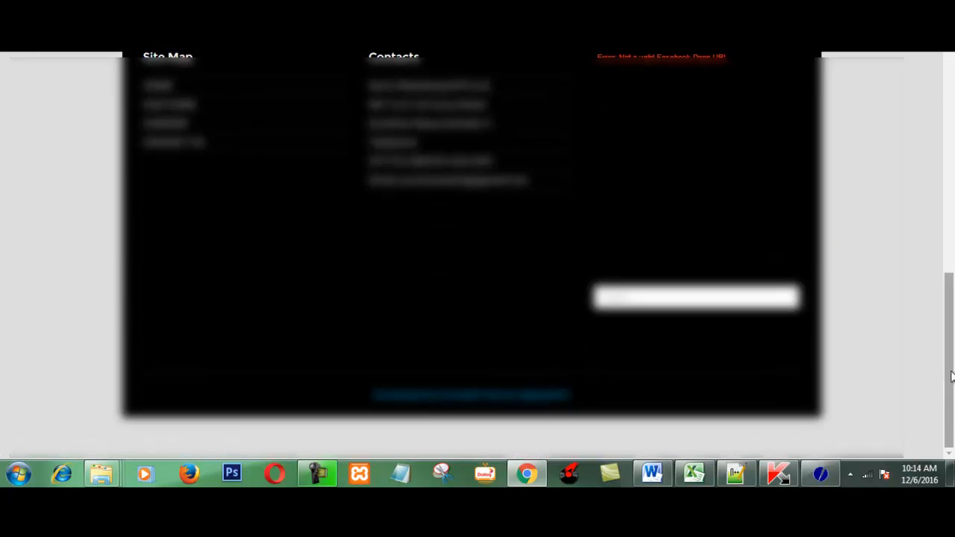